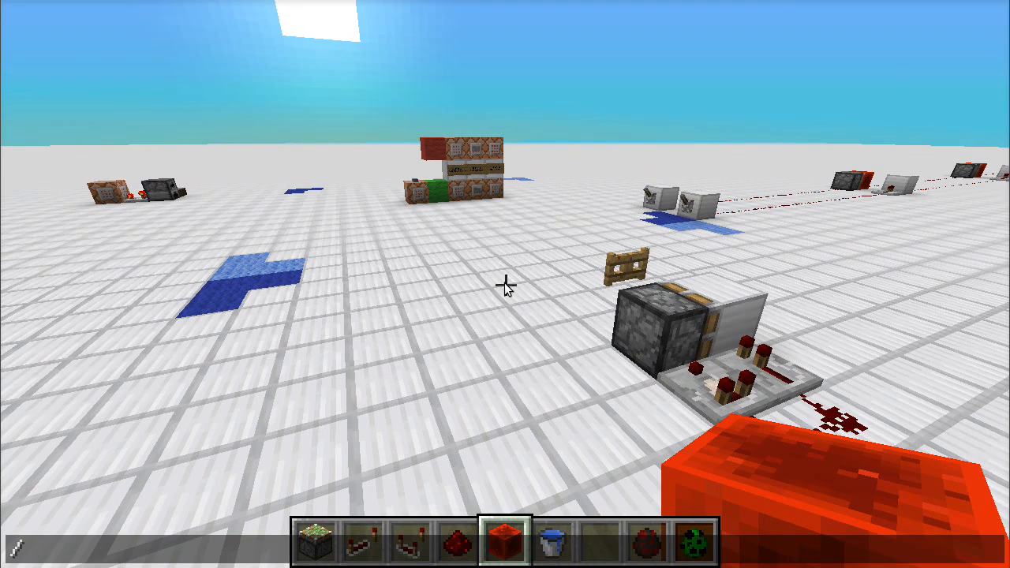
Run /showpacket in chat to list the packet types available for analysis.
text(showpacket)
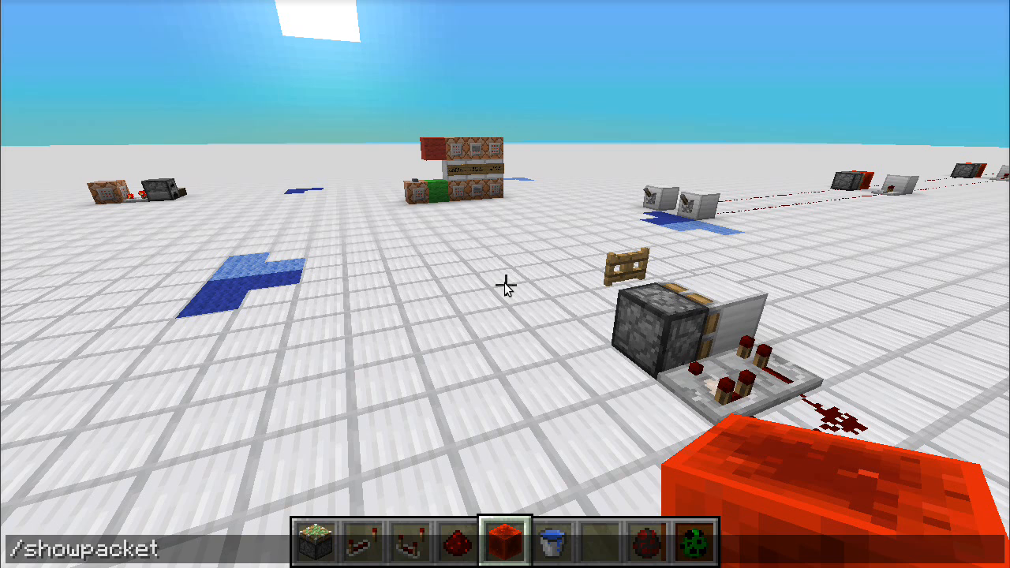
key(enter)
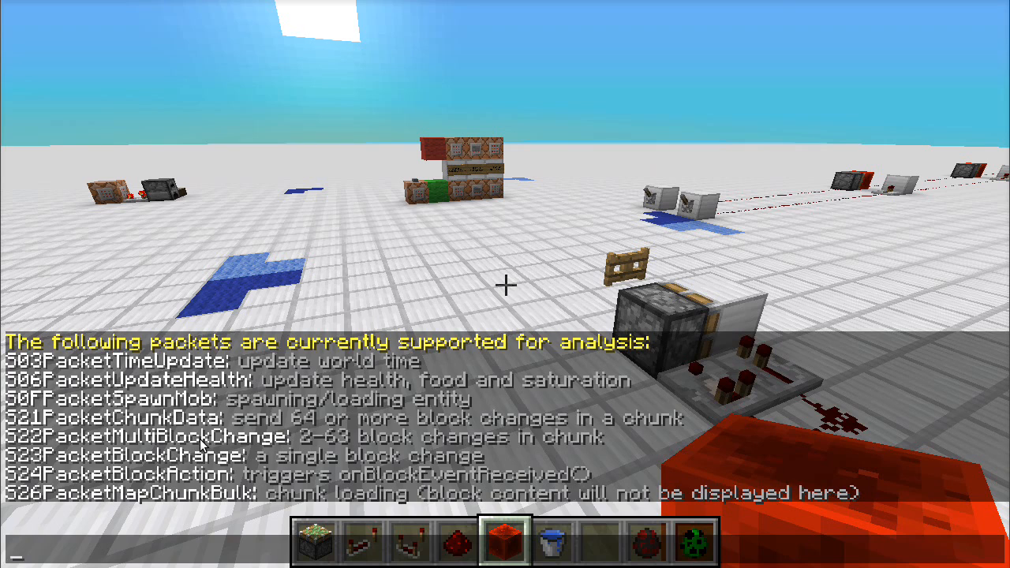
mouse_move(221, 476)
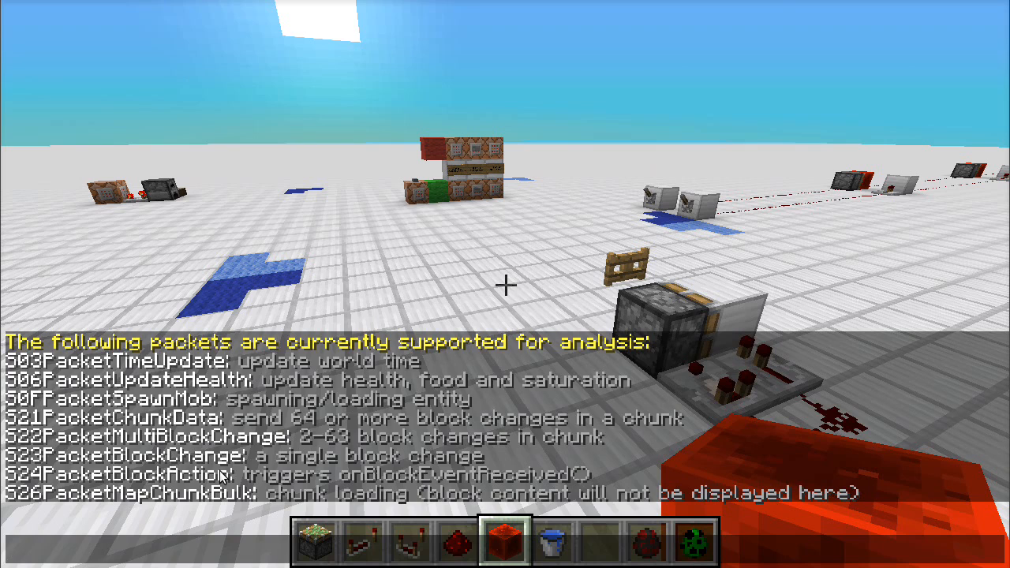
mouse_move(281, 502)
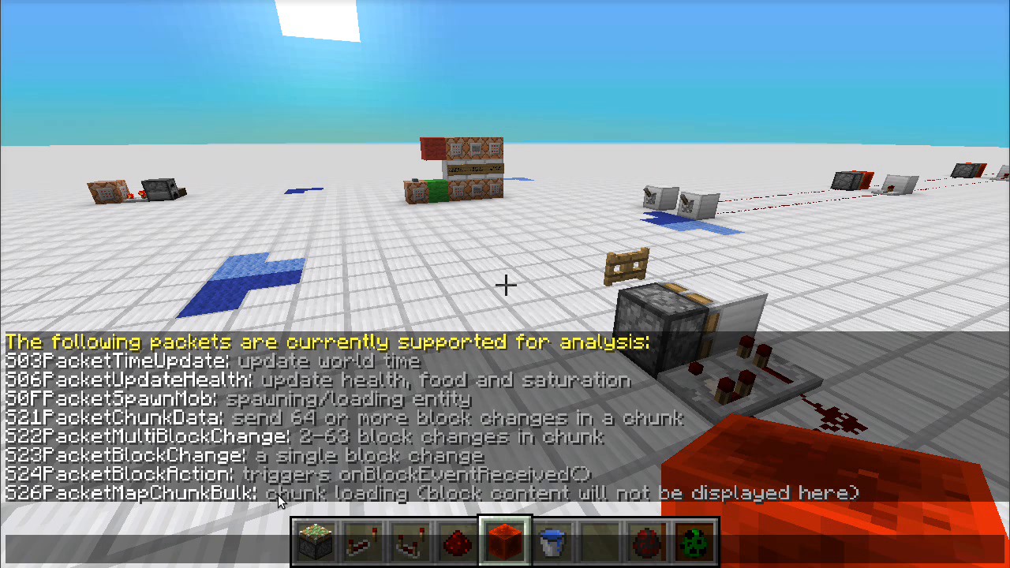
mouse_move(309, 477)
text(/)
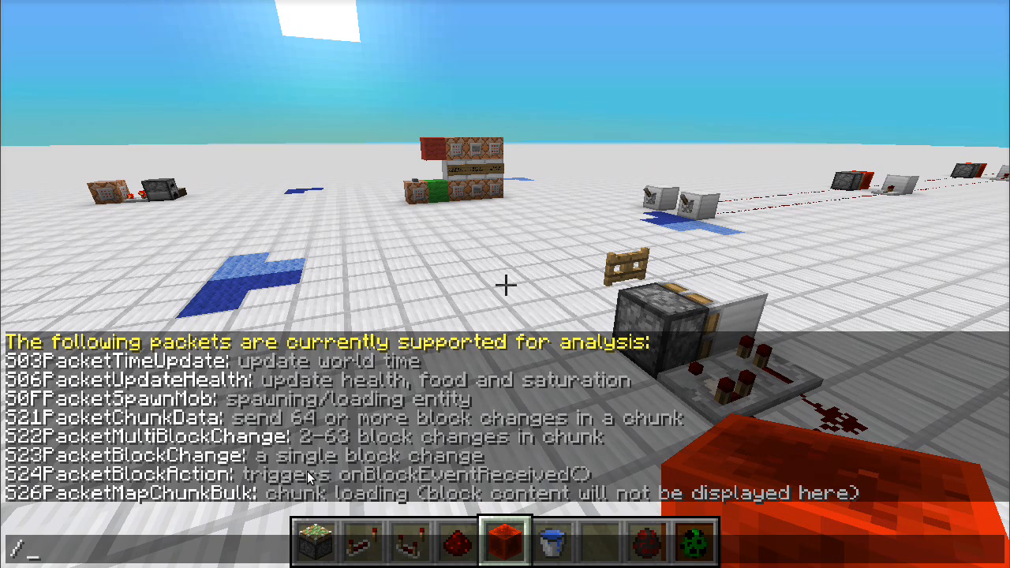
Run /showpacket S0FPacketSpawnMob true so a spawned spider's packet logs in chat.
text(showpacket)
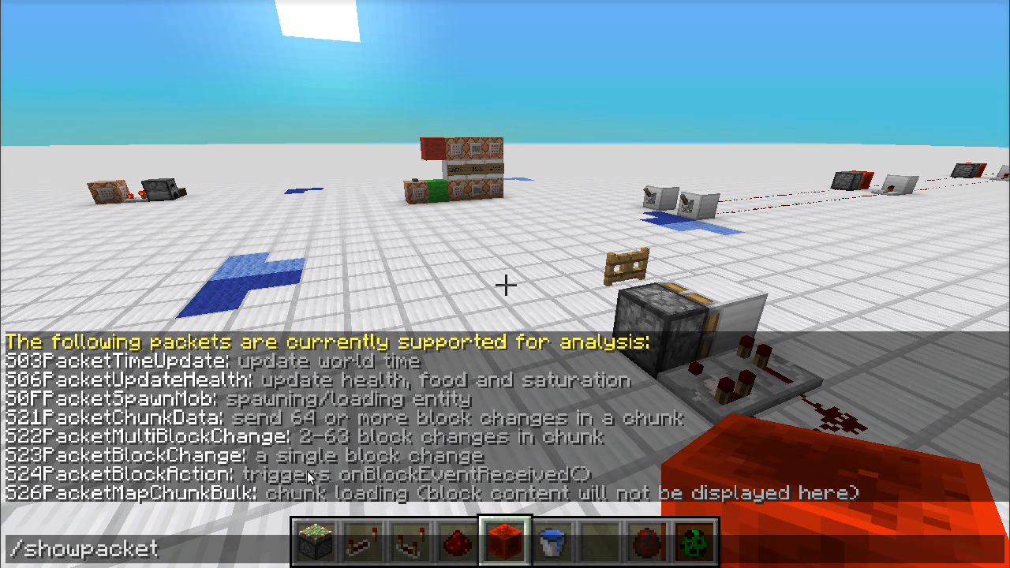
text(5)
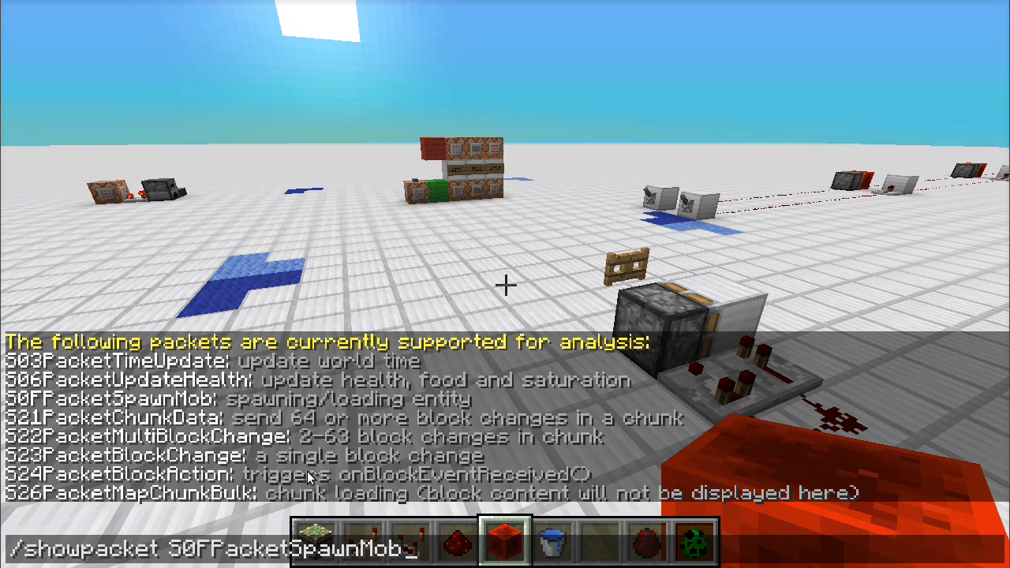
text(true)
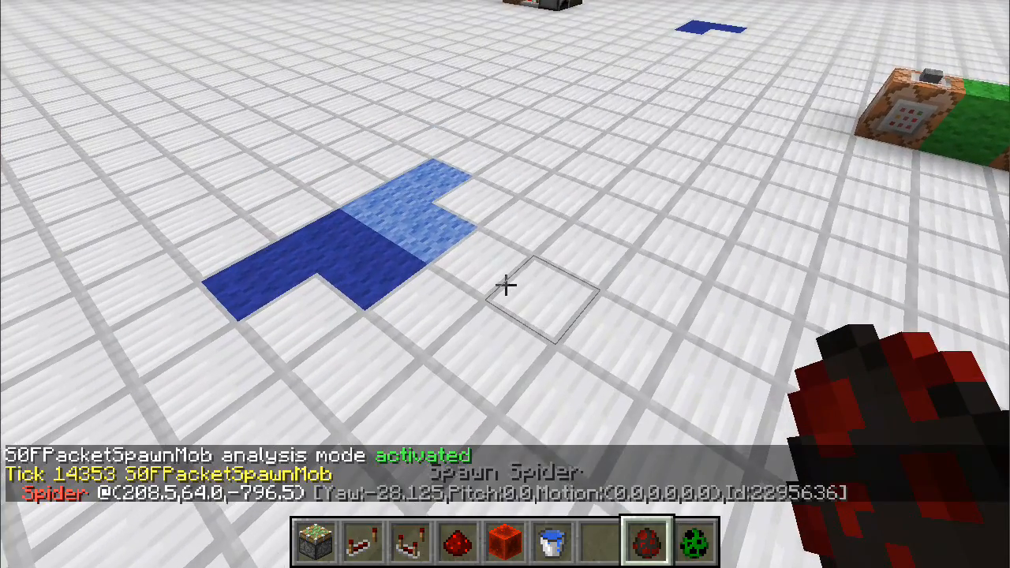
Pass through the game options back to the world and spawn a creeper on the floor.
key(Escape)
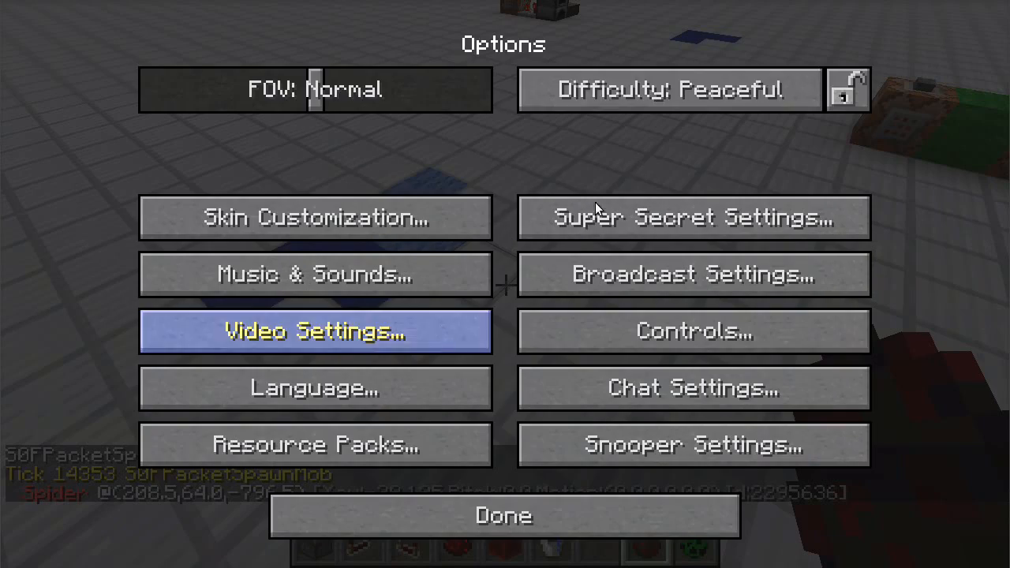
click(504, 516)
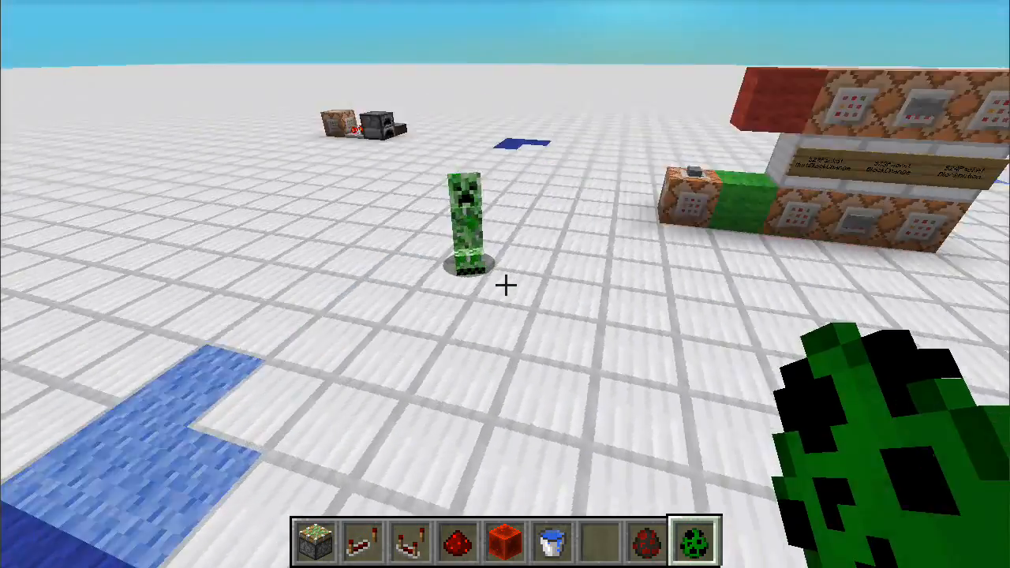
mouse_move(505, 284)
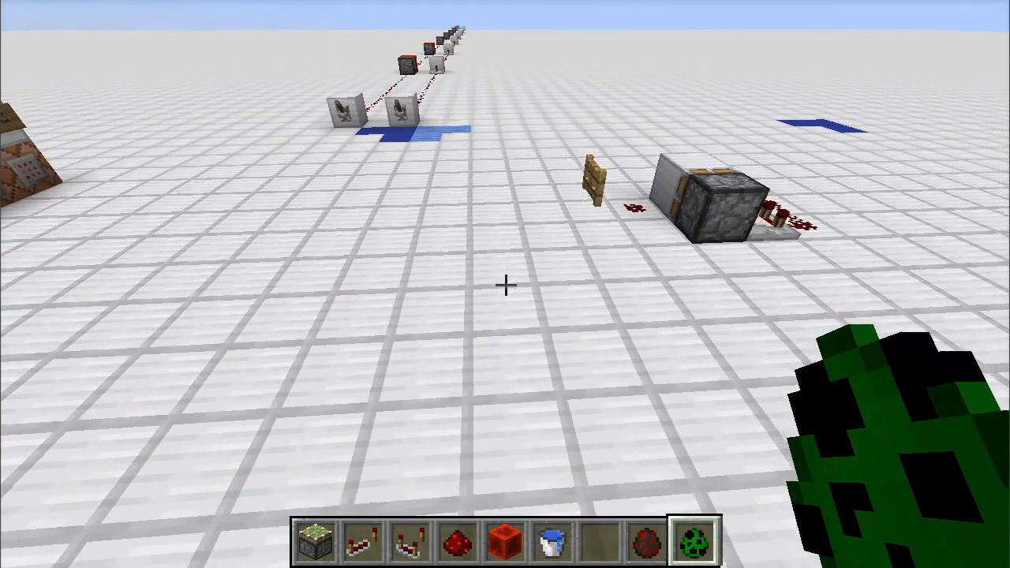
mouse_move(505, 285)
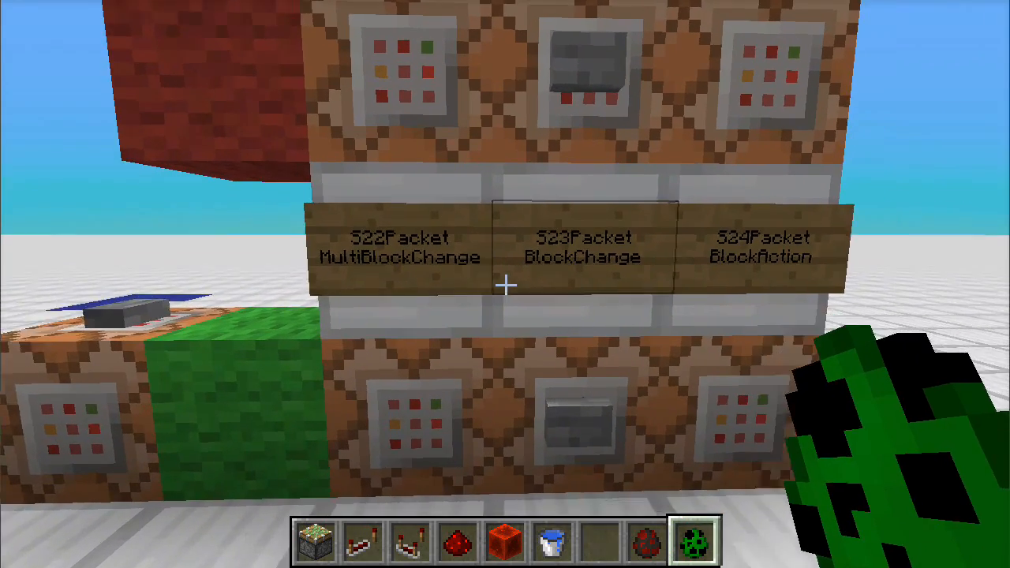
mouse_move(505, 284)
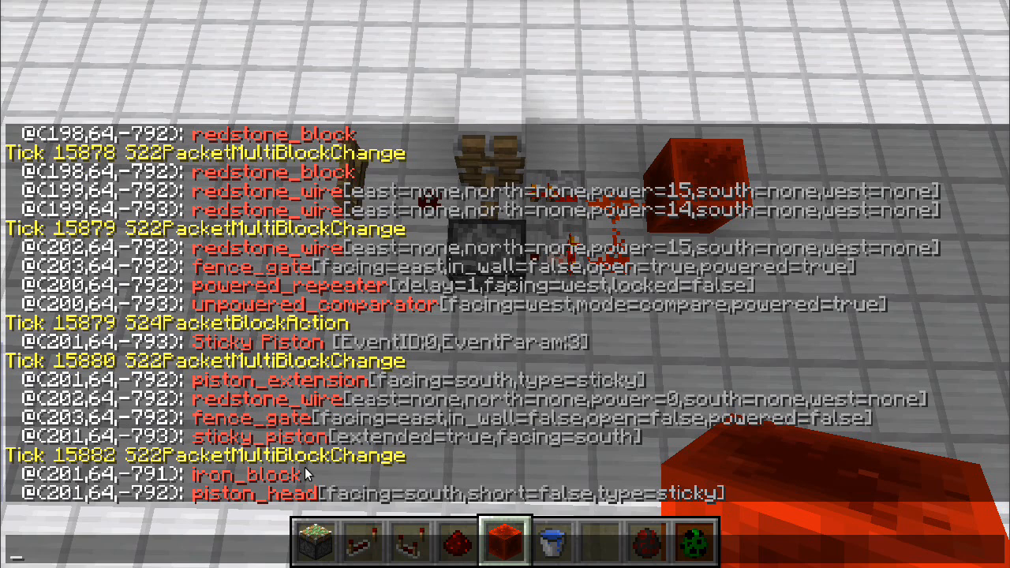
mouse_move(453, 314)
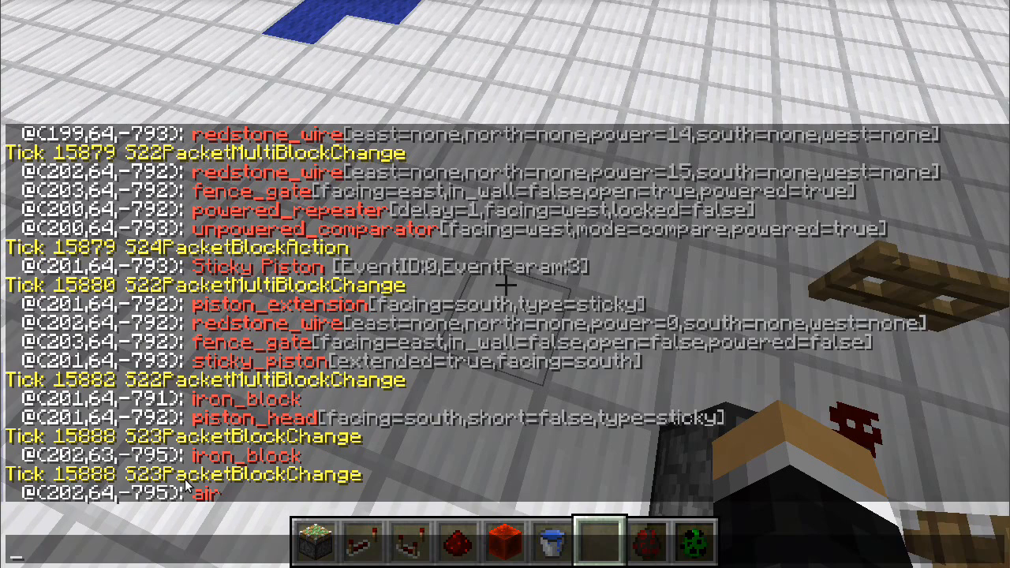
mouse_move(234, 481)
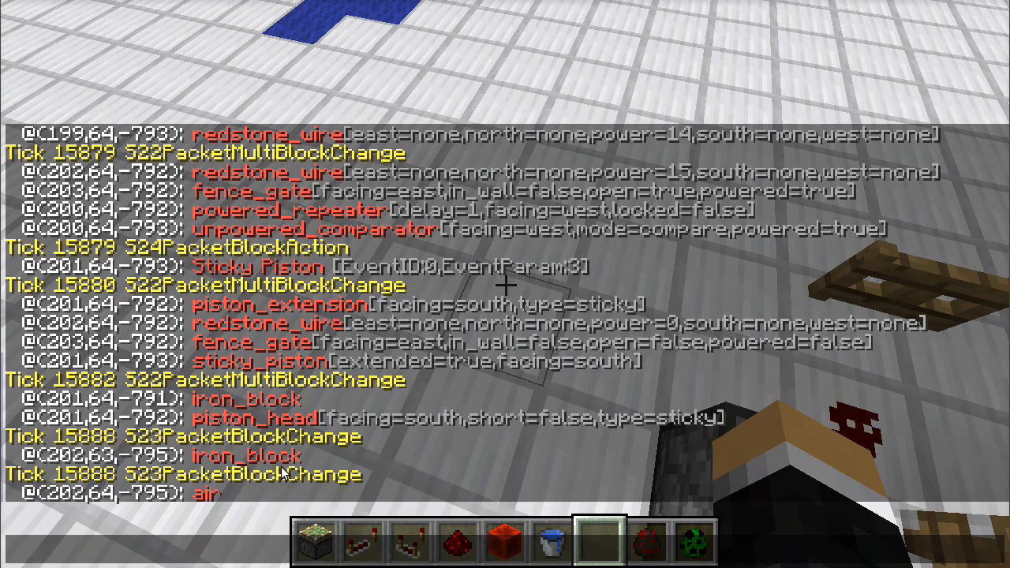
mouse_move(287, 472)
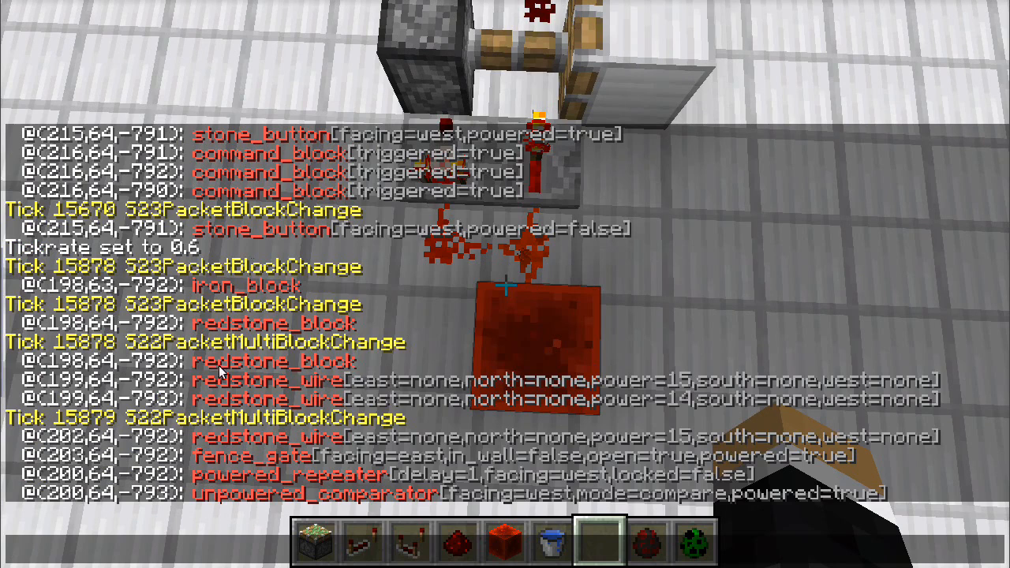
mouse_move(322, 363)
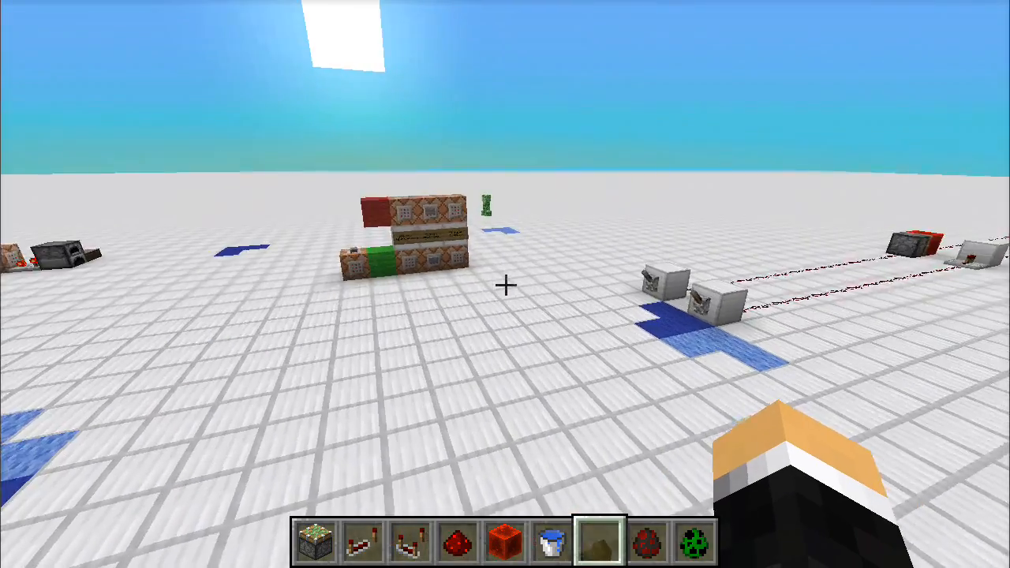
mouse_move(505, 284)
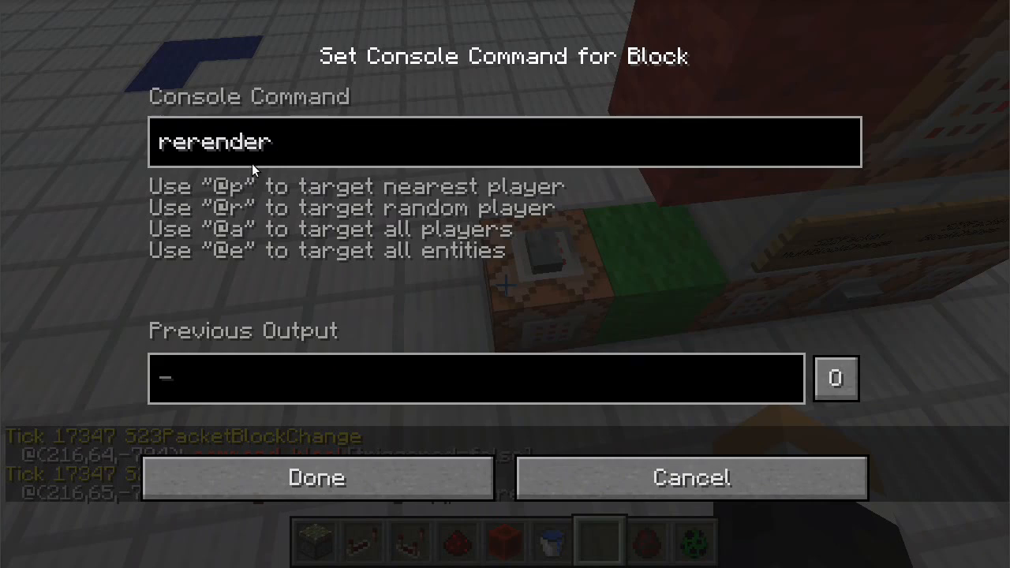
Confirm the rerender command block with Done and show the F3 debug overlay.
click(316, 477)
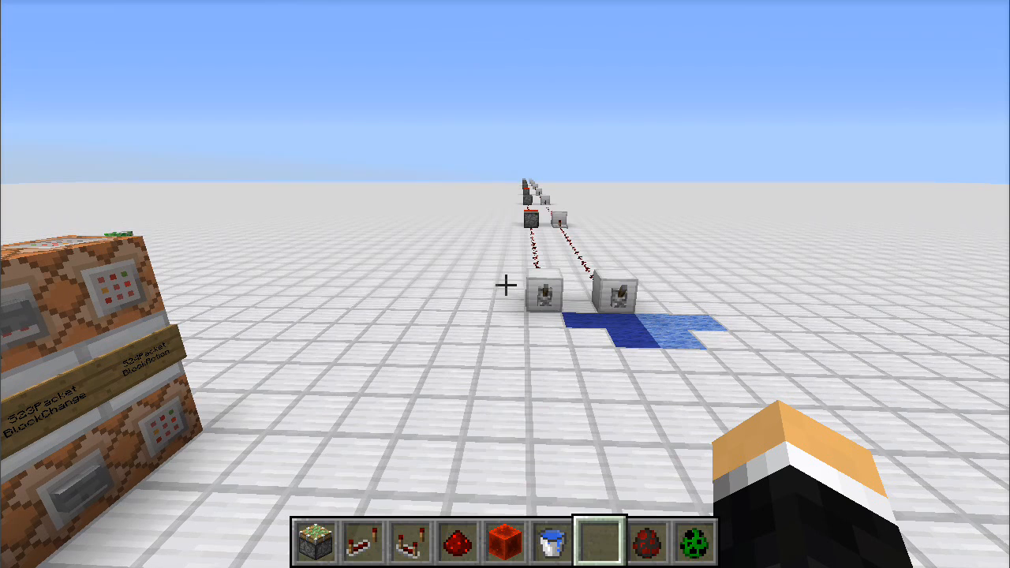
key(f3)
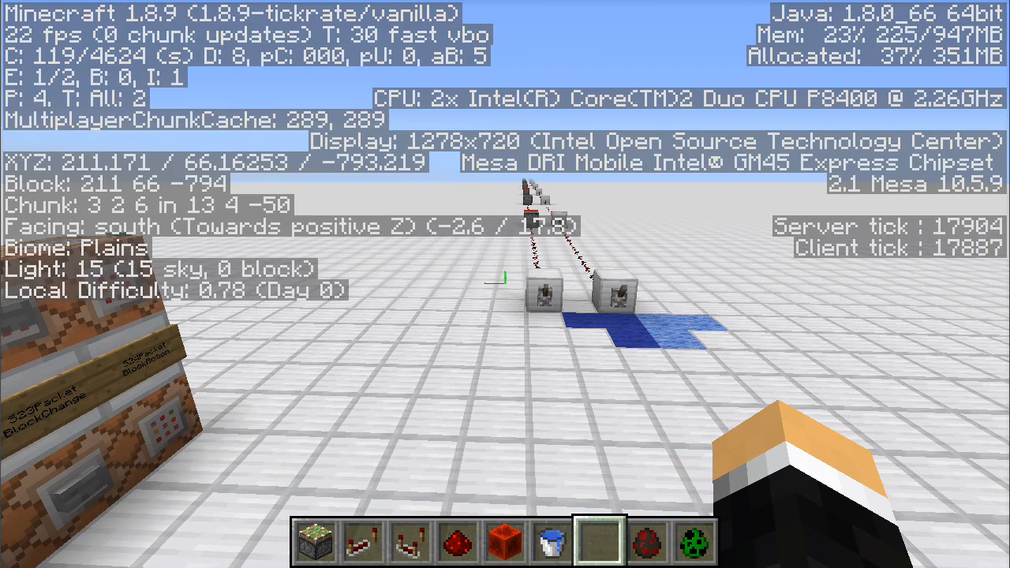